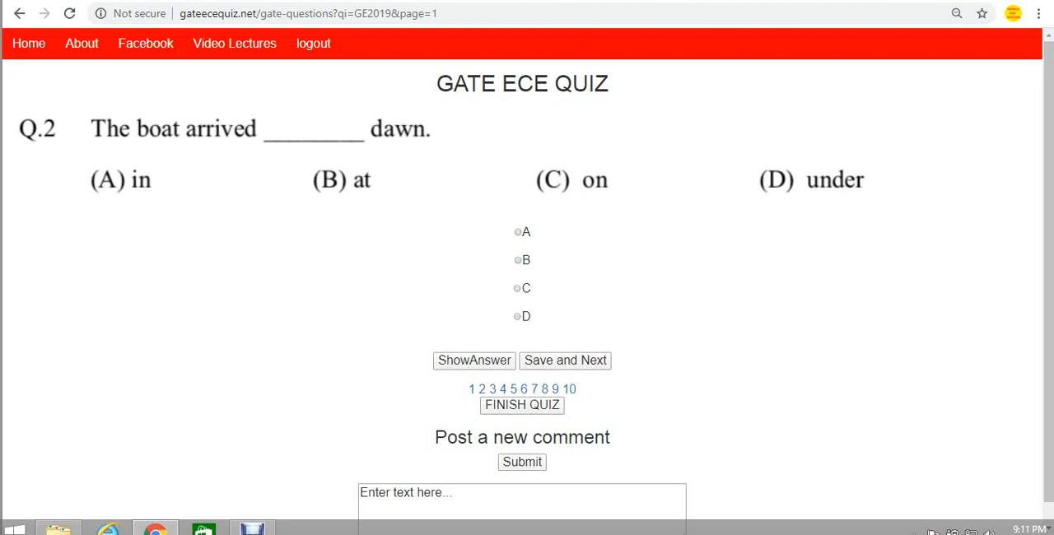
Step: Reveal the correct answer for question 2, showing it is B
click(474, 359)
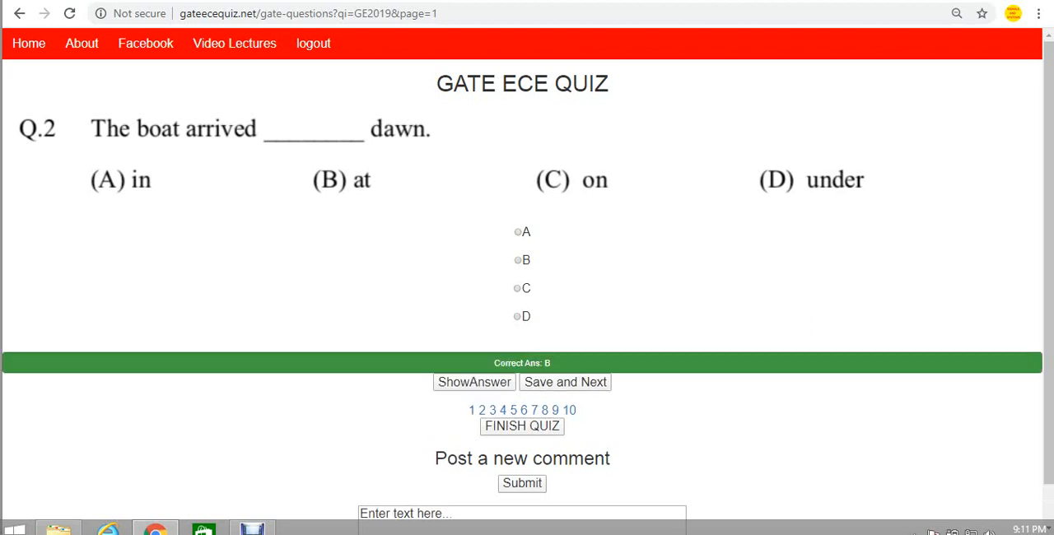